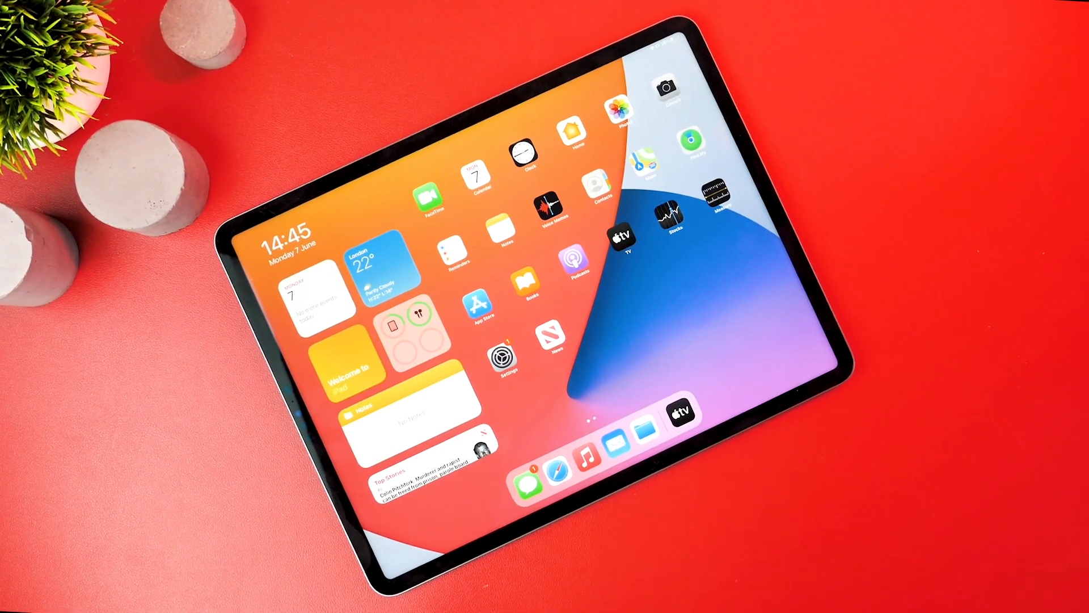
- Swipe the Today View widgets away so only the app grid and dock show
{"action": "left_click", "coordinate": [561, 259]}
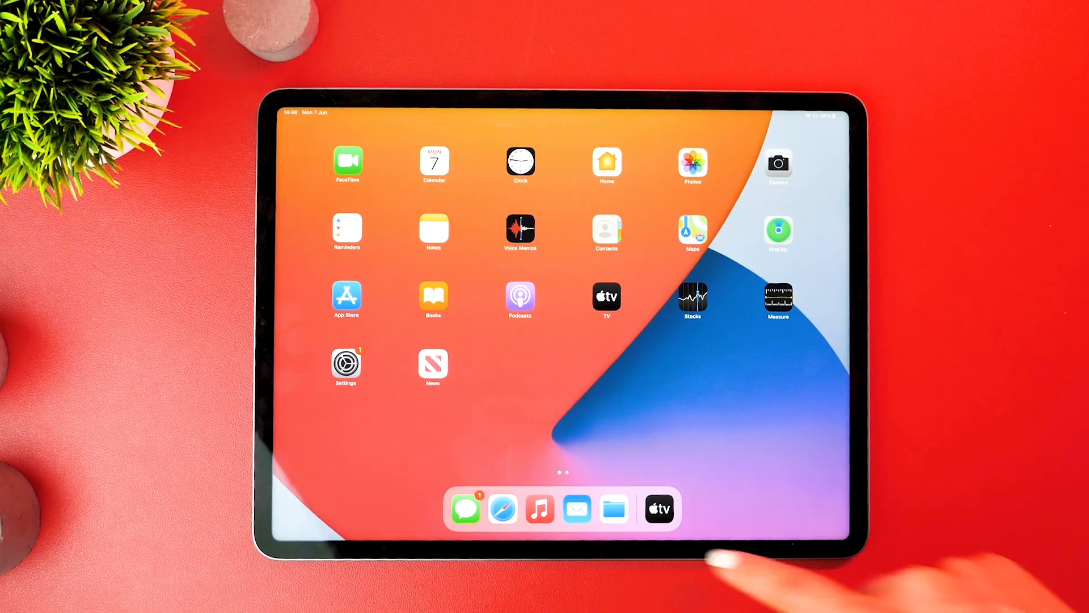
{"action": "left_click", "coordinate": [658, 508]}
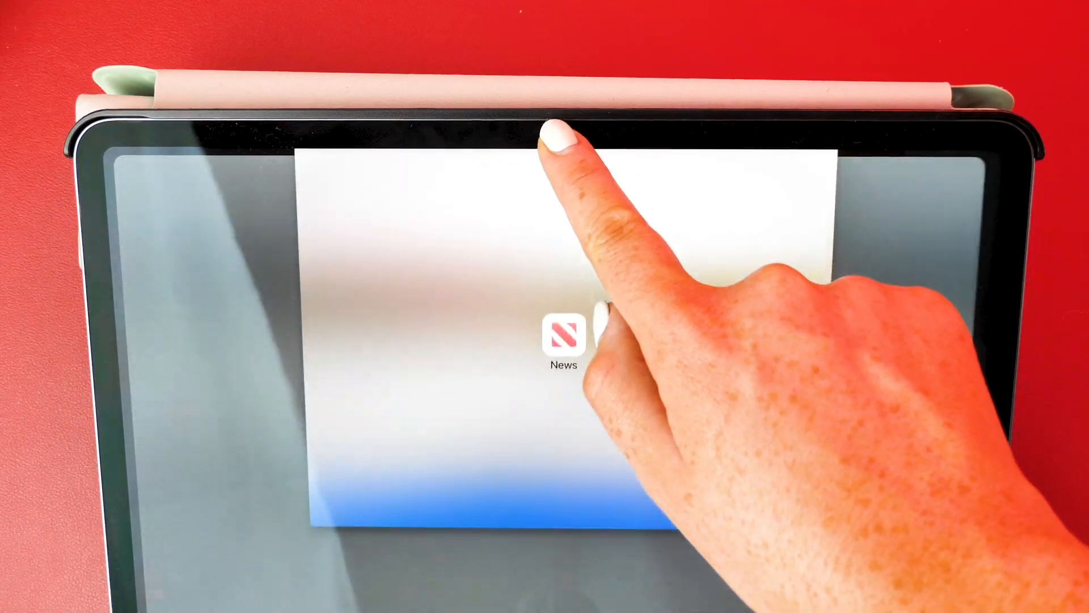
- Bring up the News app window as a card over the dimmed Home Screen
{"action": "left_click", "coordinate": [562, 342]}
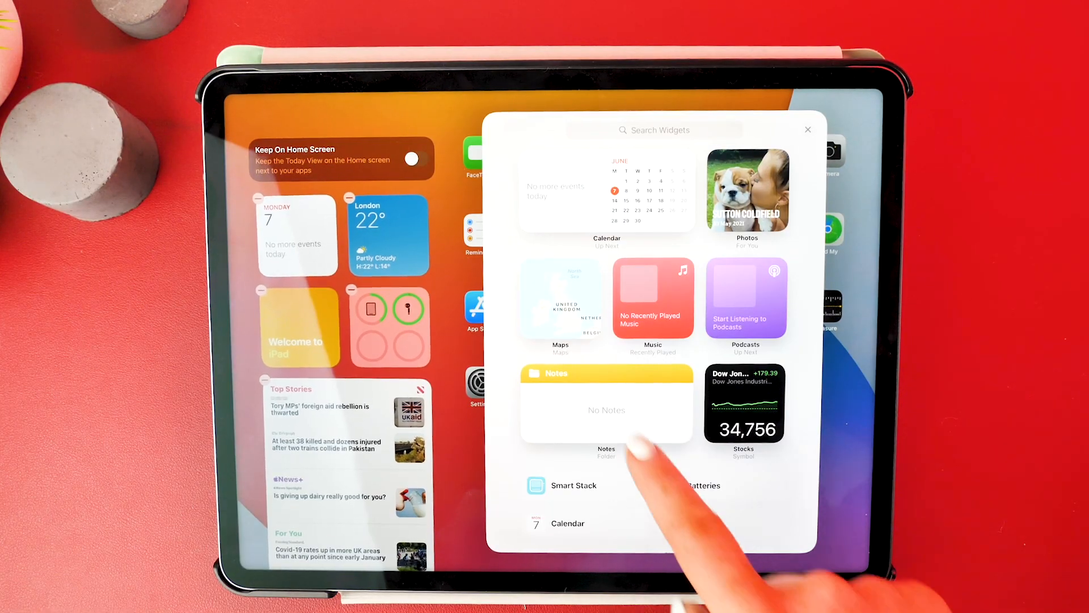
- Put the Home Screen in jiggle mode and open the widget gallery
{"action": "left_click", "coordinate": [808, 129]}
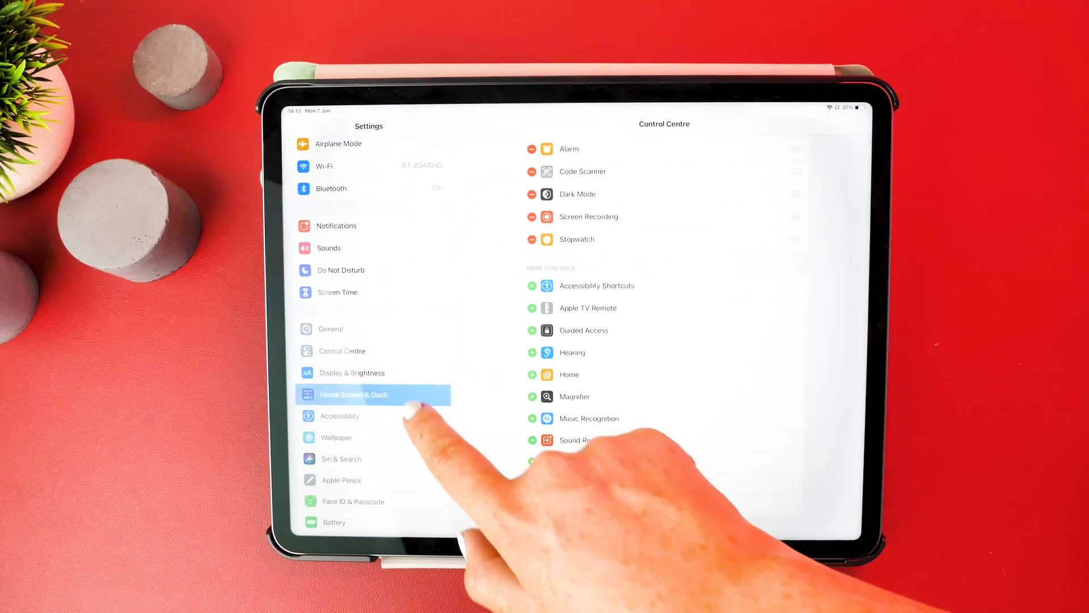
- Turn off Show Suggested and Recent Apps in Dock under Home Screen & Dock
{"action": "left_click", "coordinate": [373, 395]}
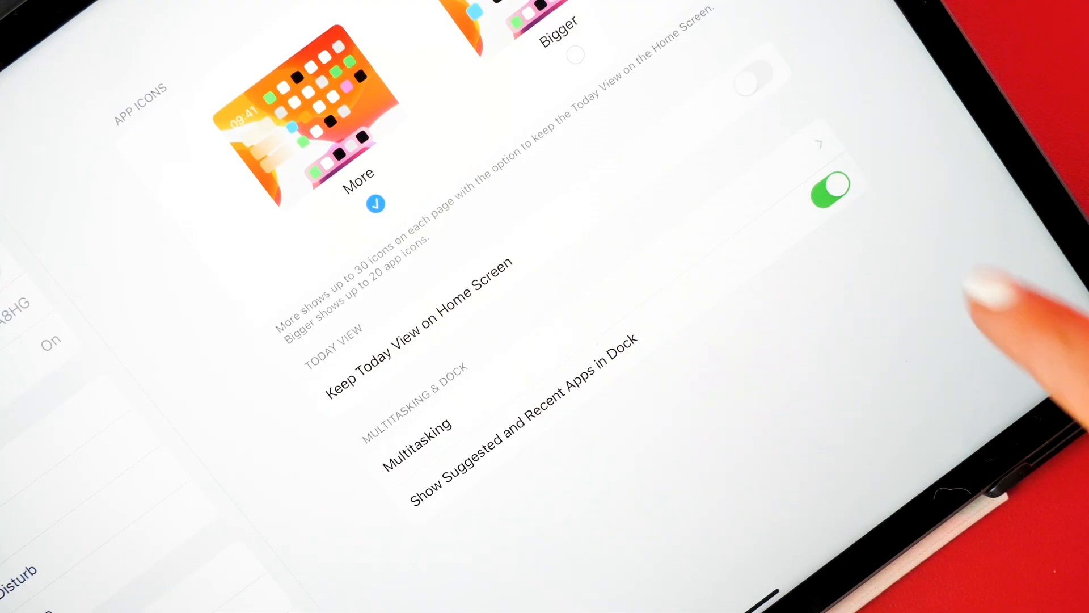
{"action": "left_click", "coordinate": [829, 194]}
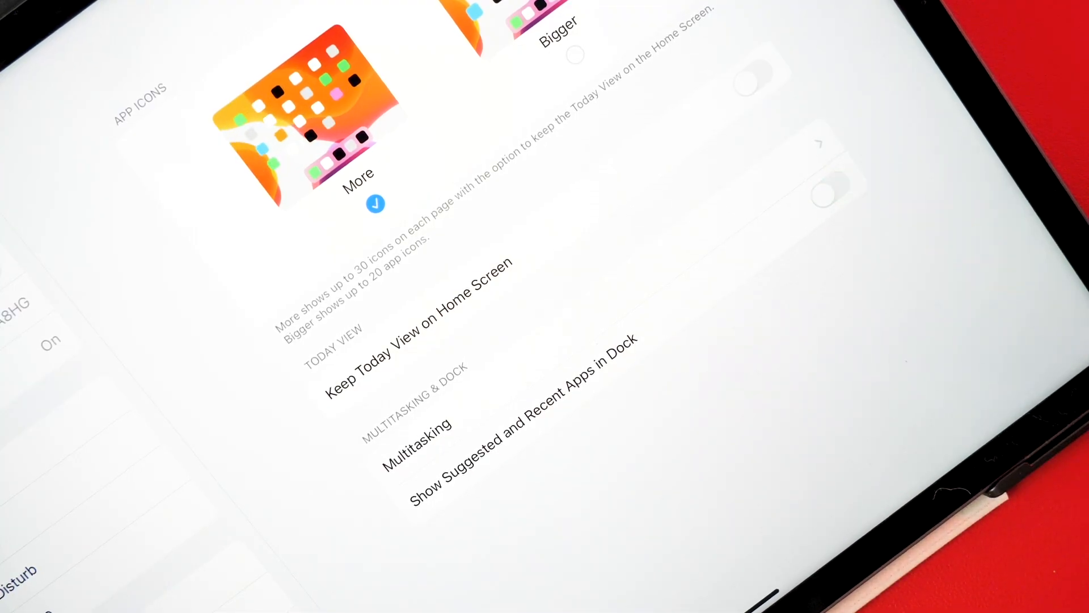